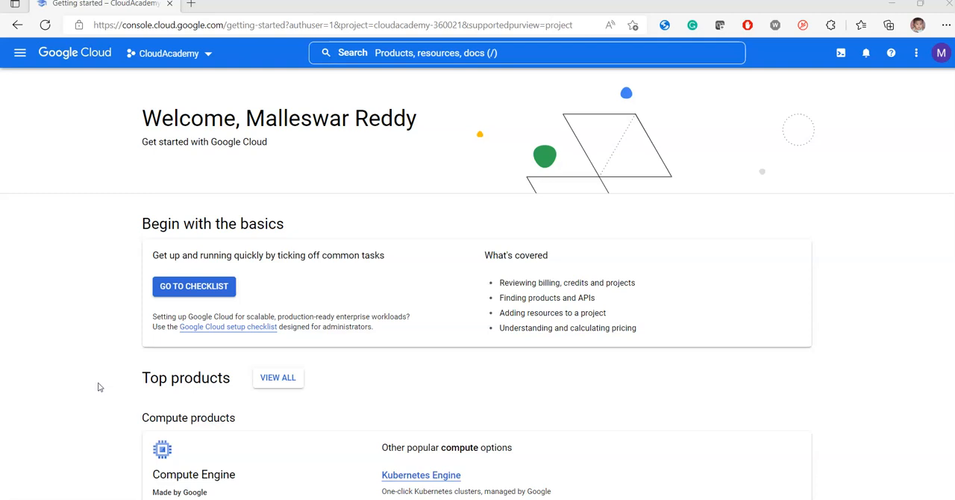
{"action": "mouse_move", "coordinate": [21, 54]}
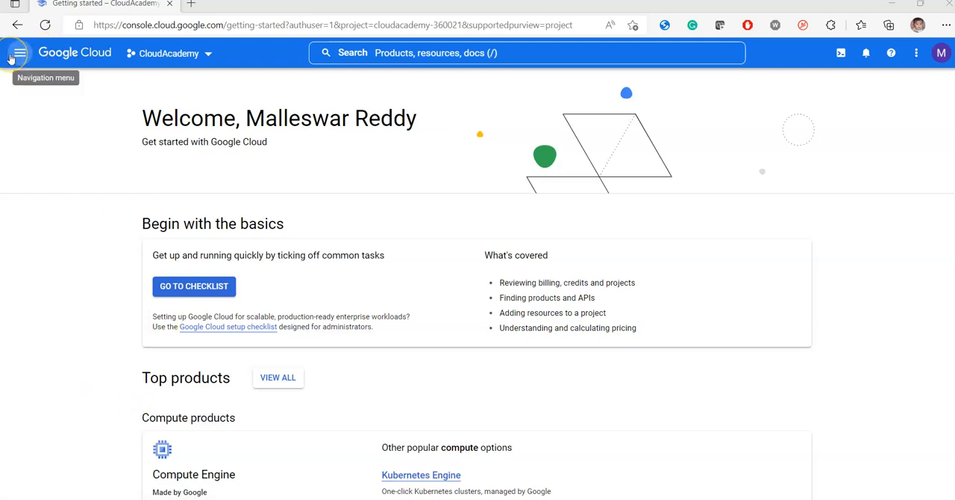
Bring up the navigation menu listing the pinned Cloud products such as IAM and admin
{"action": "left_click", "coordinate": [18, 52]}
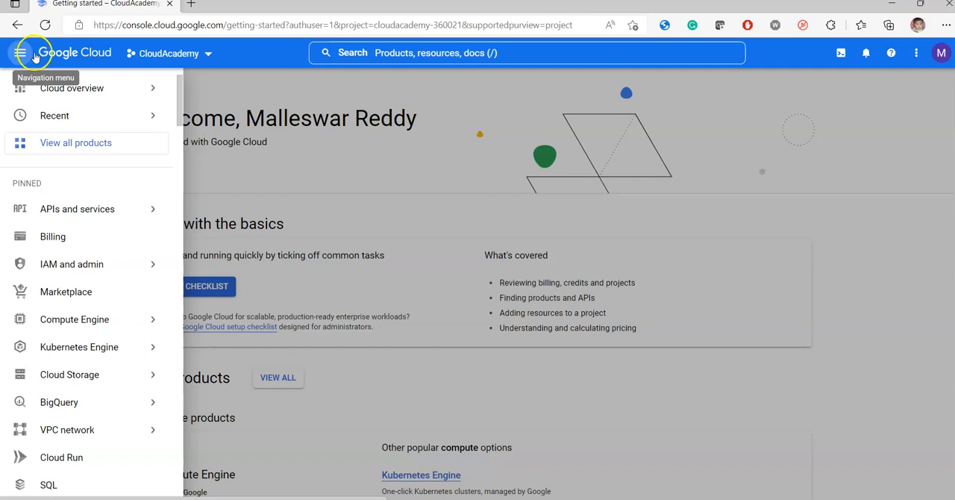
{"action": "left_click", "coordinate": [53, 114]}
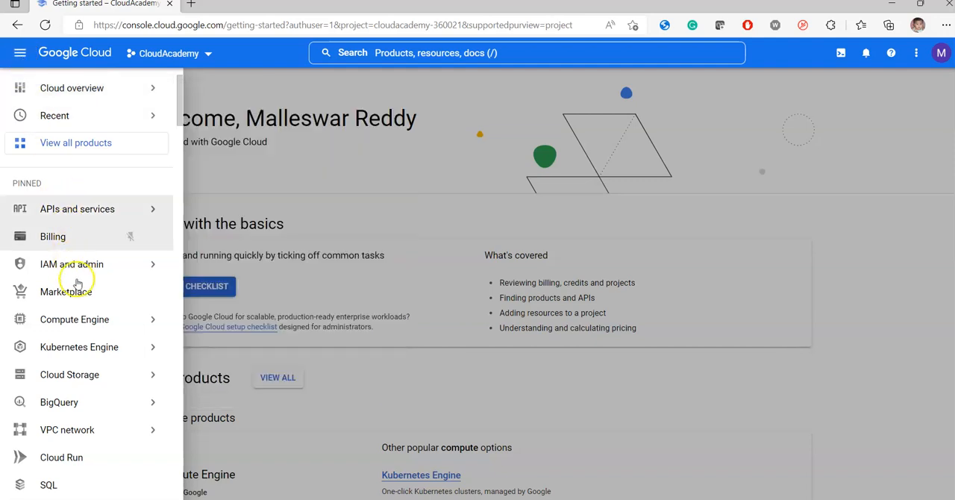
Expand Compute Engine to show VM instances, disks, snapshots and instance groups
{"action": "left_click", "coordinate": [75, 319]}
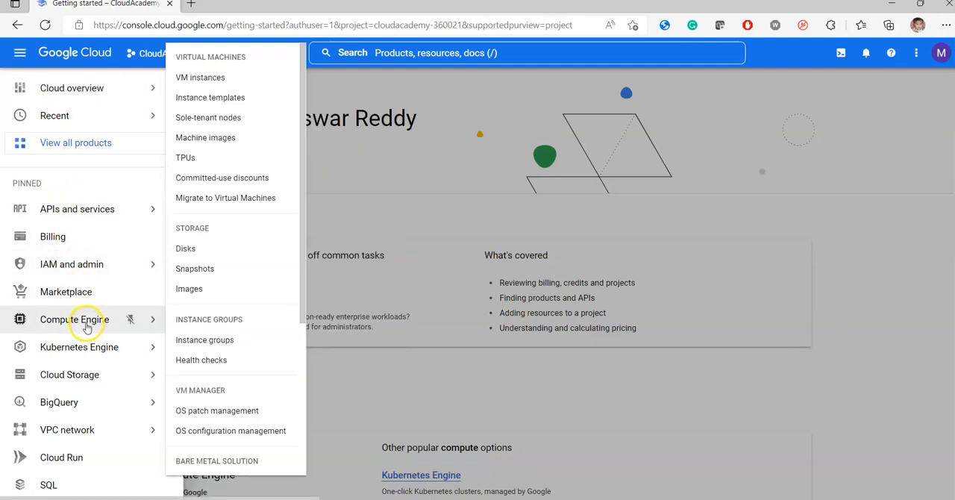
{"action": "mouse_move", "coordinate": [239, 105]}
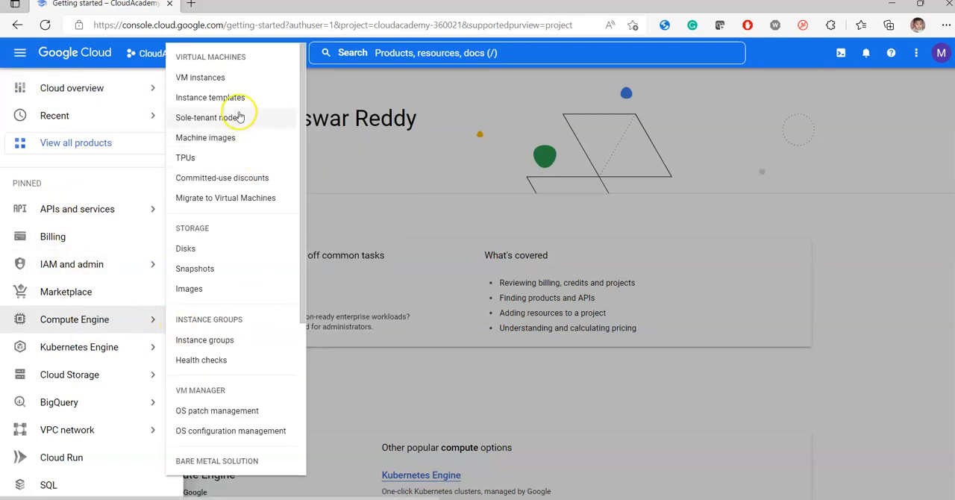
{"action": "mouse_move", "coordinate": [200, 78]}
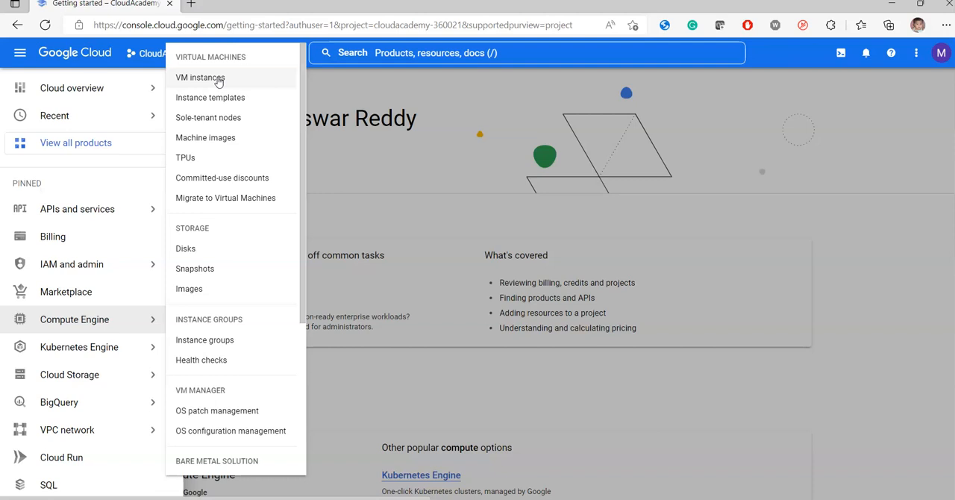
Go to the Compute Engine VM instances page, currently empty
{"action": "left_click", "coordinate": [200, 78]}
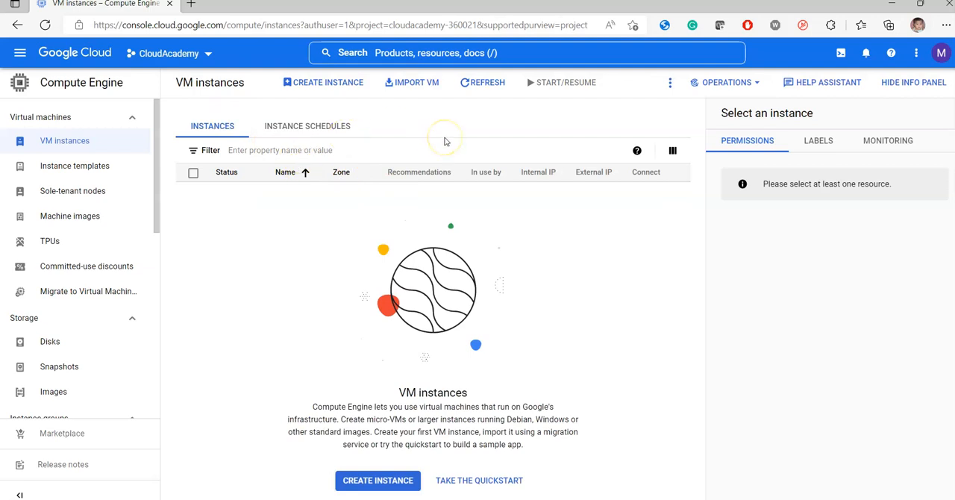
{"action": "mouse_move", "coordinate": [444, 140]}
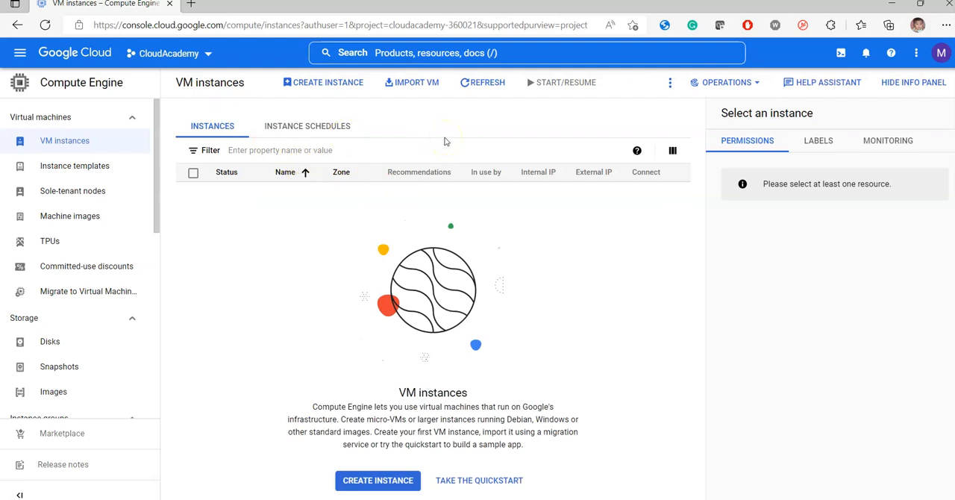
{"action": "mouse_move", "coordinate": [470, 182]}
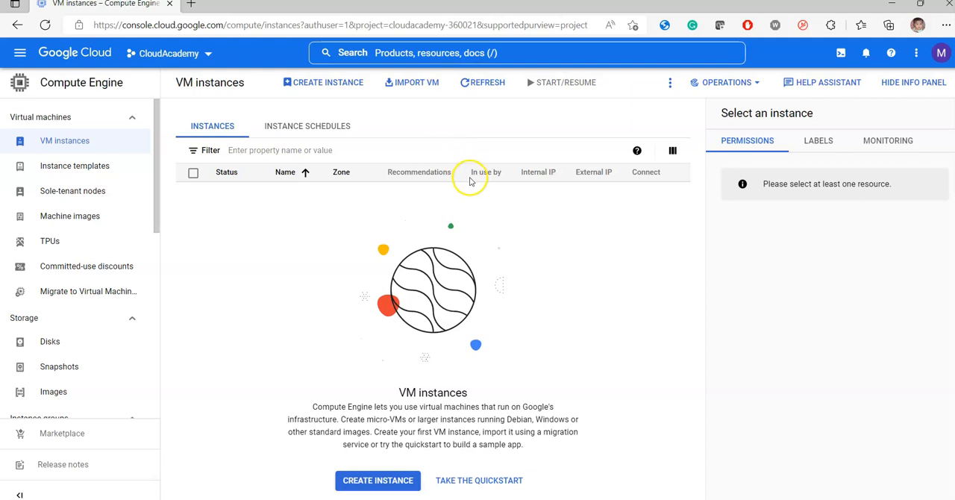
{"action": "mouse_move", "coordinate": [409, 263]}
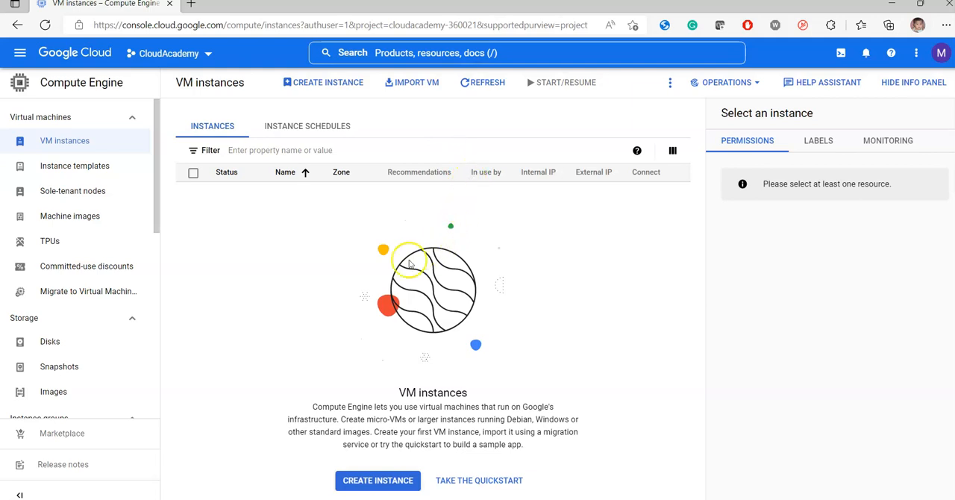
{"action": "mouse_move", "coordinate": [406, 262]}
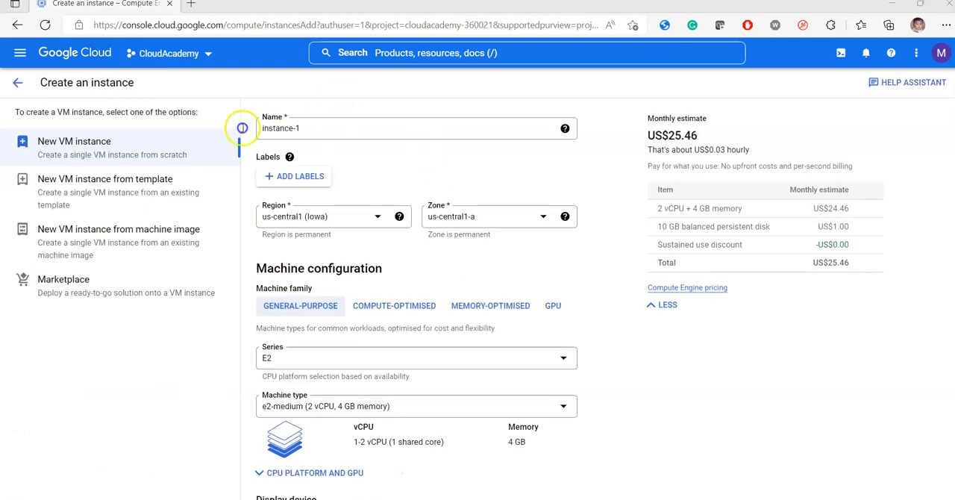
{"action": "mouse_move", "coordinate": [245, 130]}
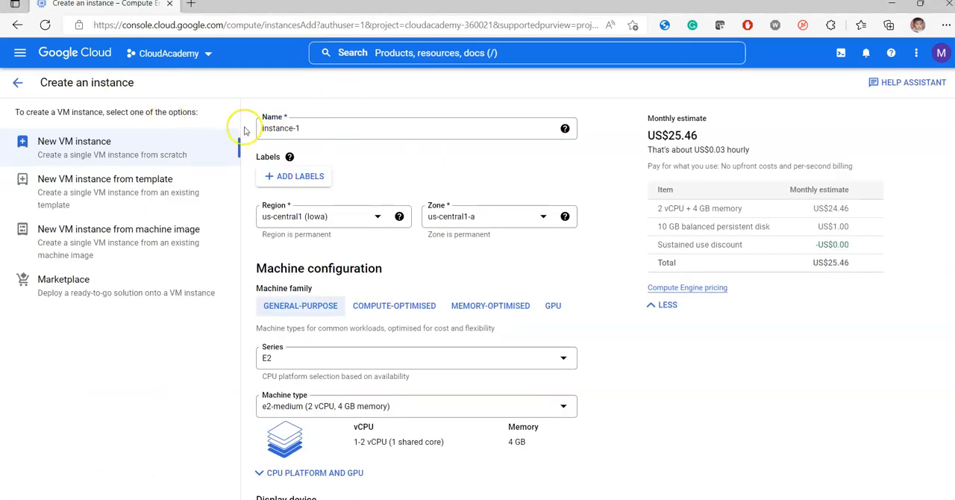
{"action": "mouse_move", "coordinate": [789, 199]}
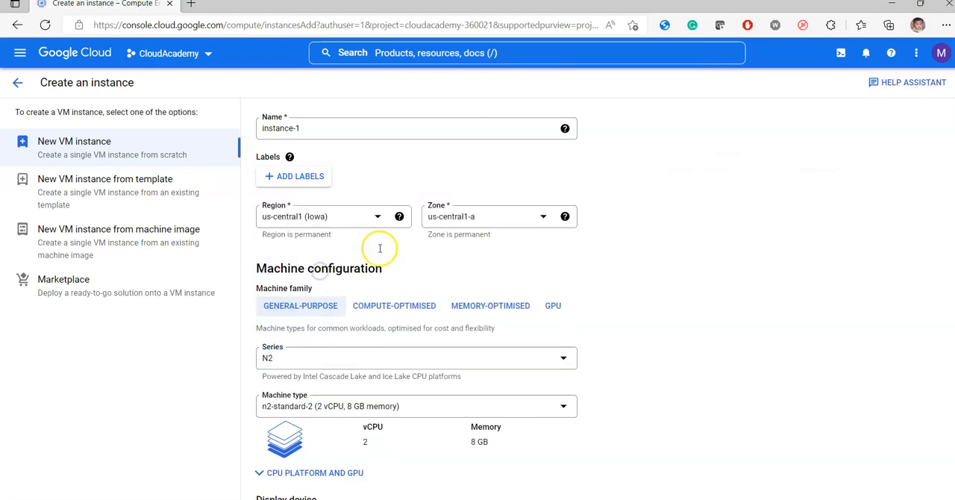
{"action": "mouse_move", "coordinate": [411, 150]}
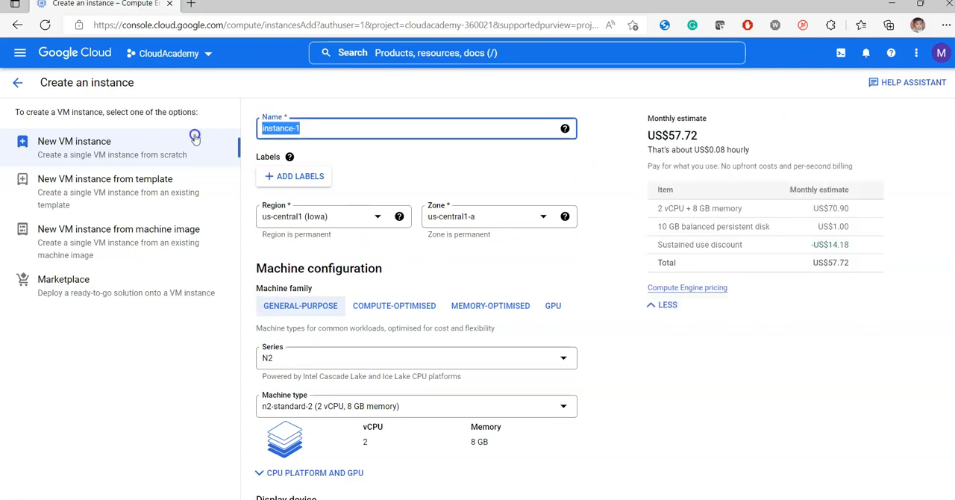
Name the new VM instance cloudacademytestvm
{"action": "type", "text": "cloudacad"}
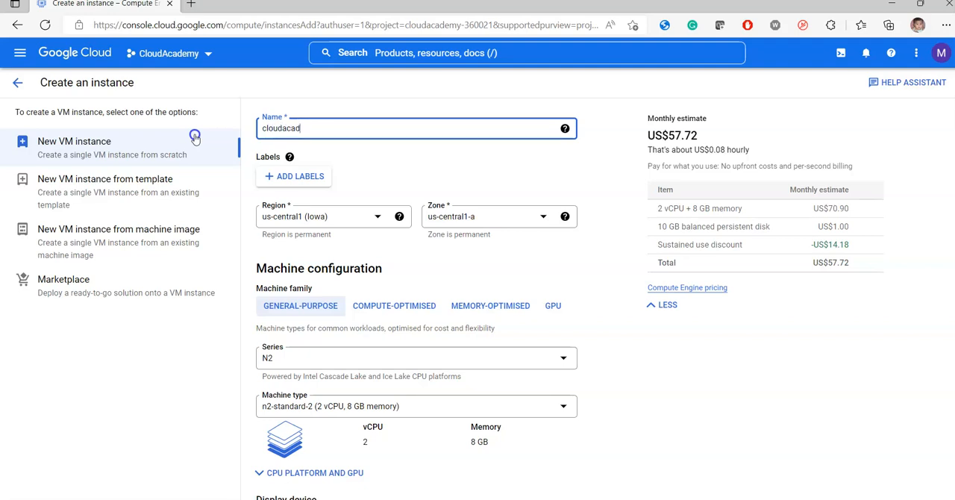
{"action": "type", "text": "emy"}
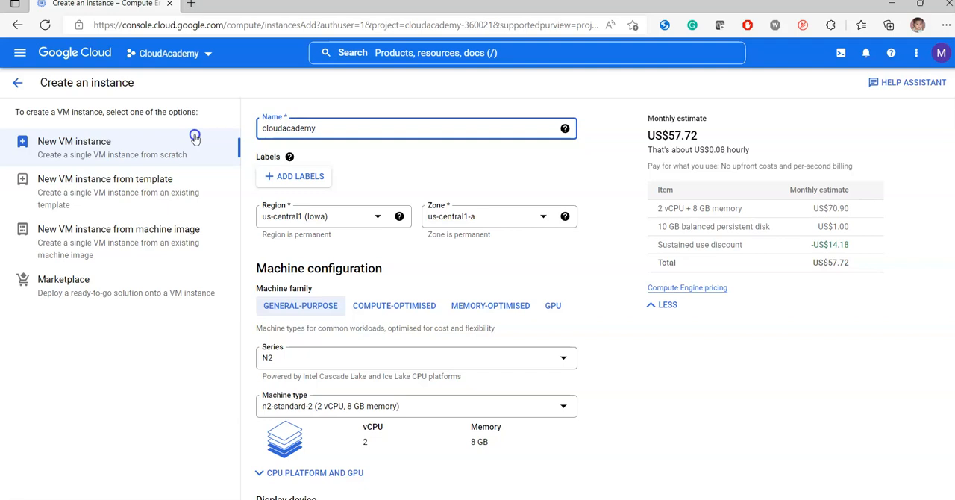
{"action": "type", "text": "testvm"}
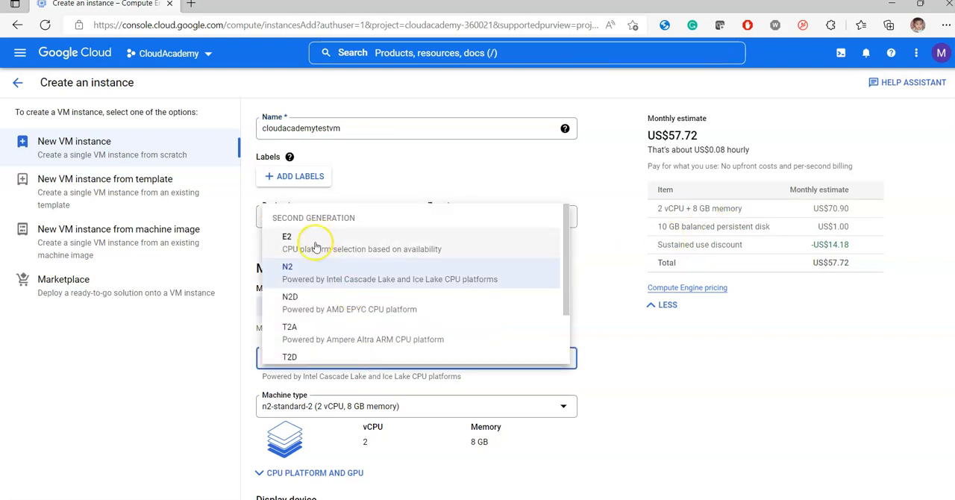
Set the machine series to E2 with e2-medium and expand the CPU platform and GPU settings, leaving them unset
{"action": "left_click", "coordinate": [287, 235]}
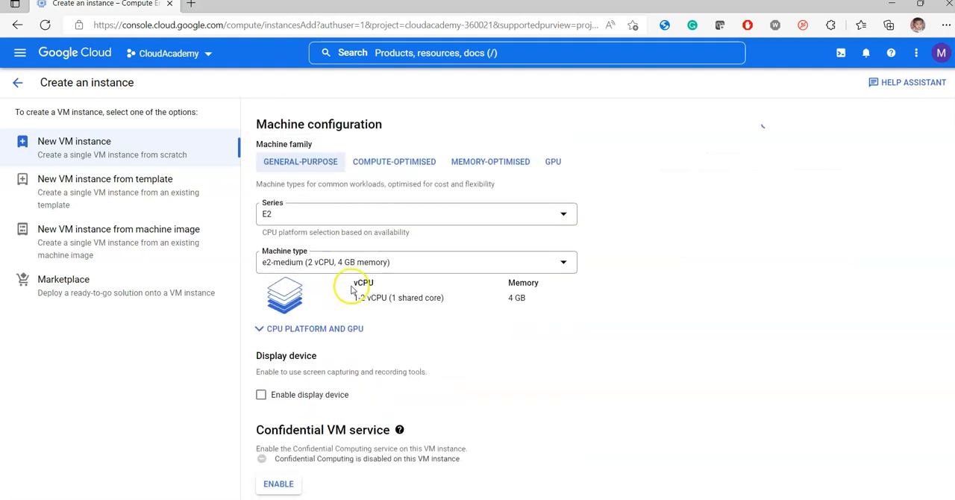
{"action": "scroll", "scroll_direction": "up", "scroll_amount": 3}
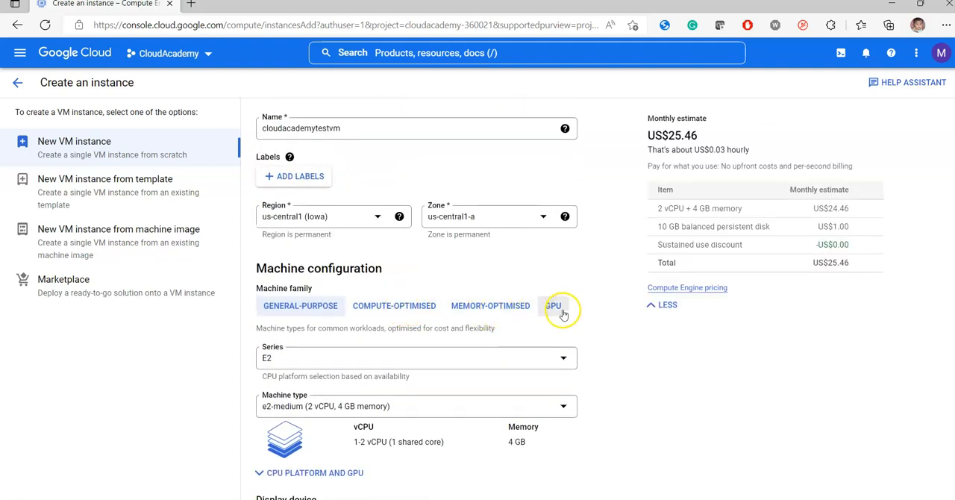
{"action": "mouse_move", "coordinate": [494, 278]}
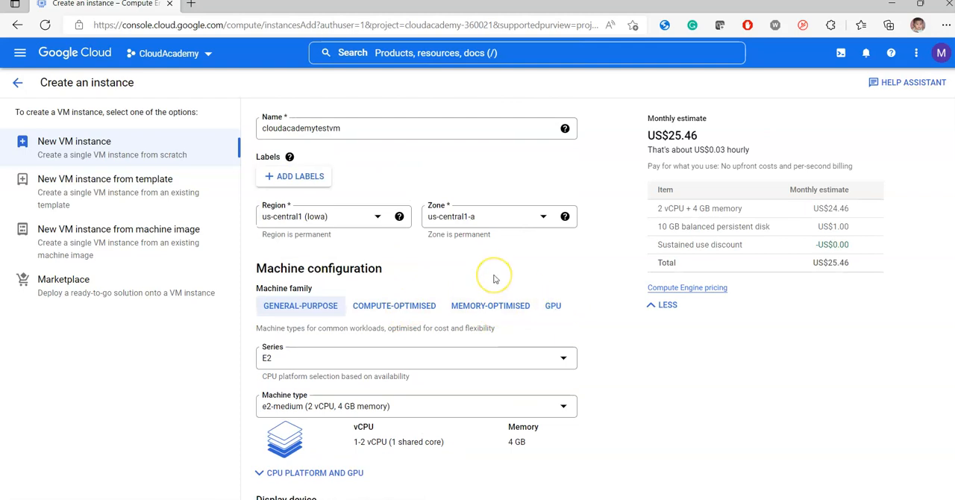
{"action": "scroll", "scroll_direction": "down", "scroll_amount": 3}
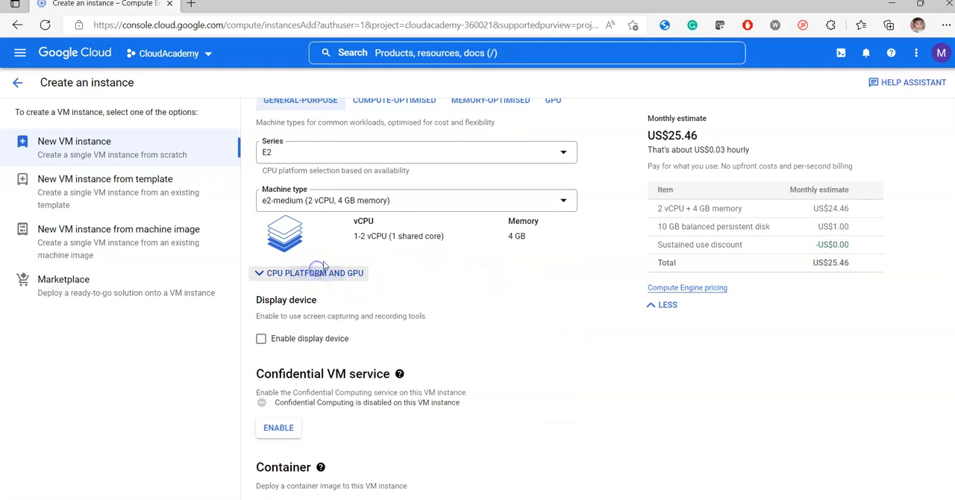
{"action": "left_click", "coordinate": [308, 271]}
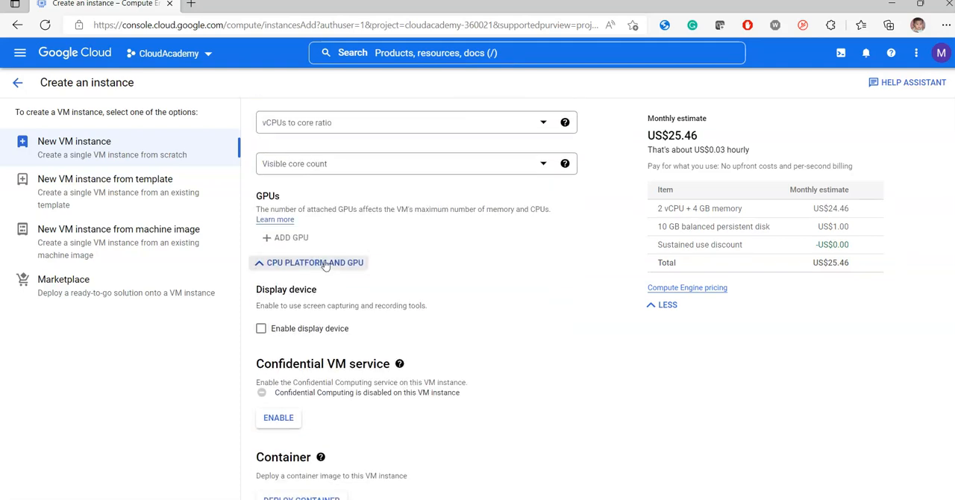
{"action": "left_click", "coordinate": [410, 123]}
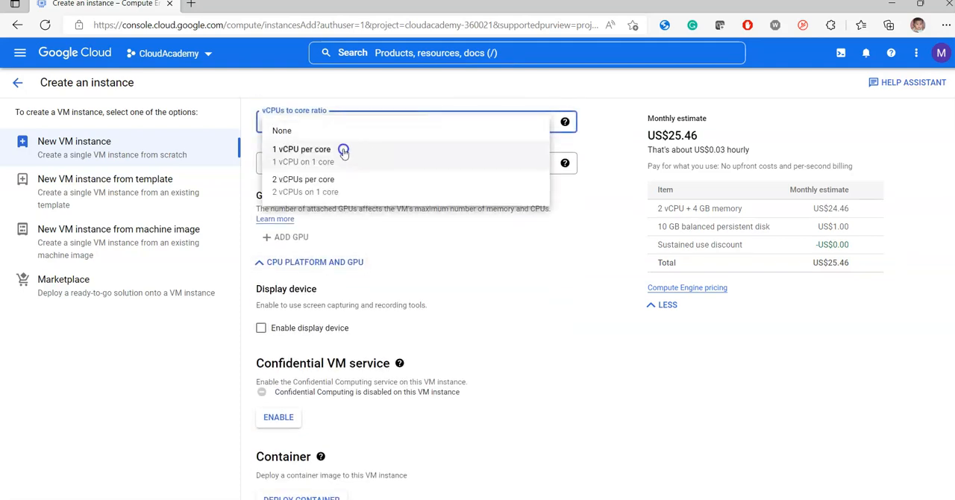
{"action": "mouse_move", "coordinate": [334, 179]}
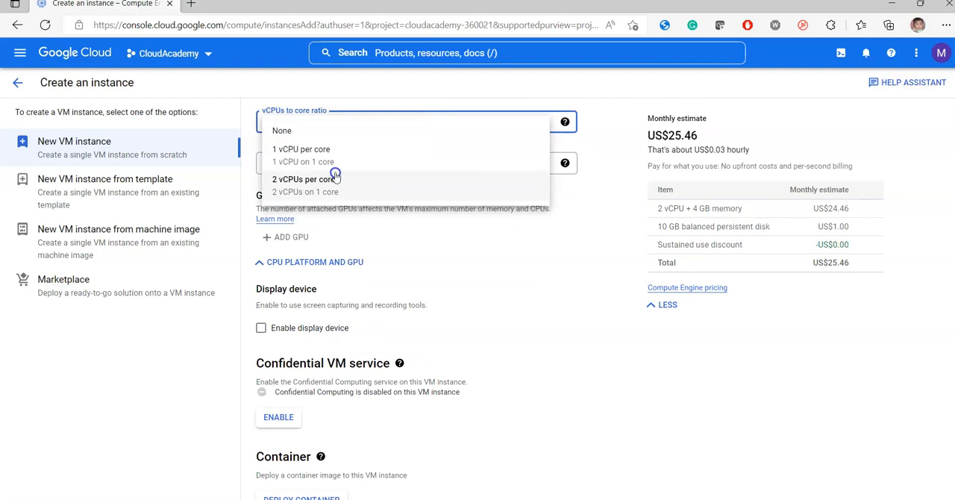
{"action": "mouse_move", "coordinate": [341, 130]}
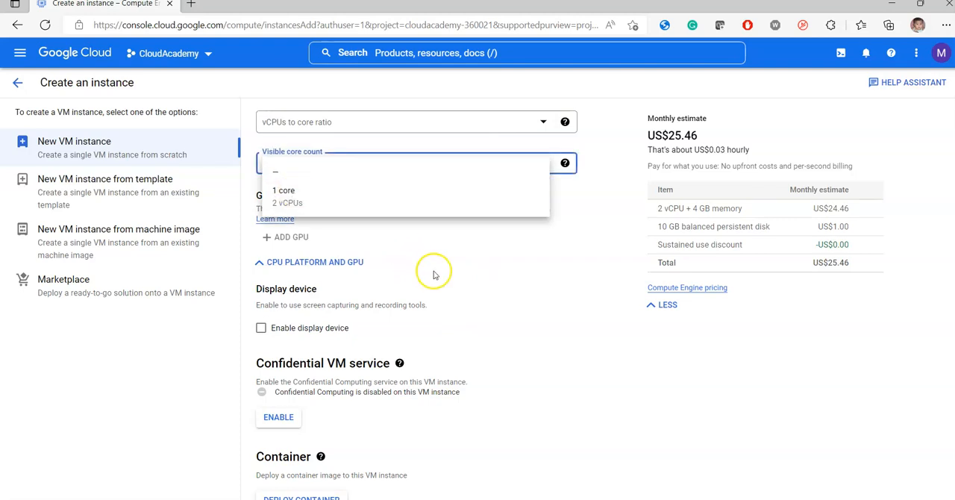
{"action": "left_click", "coordinate": [451, 271]}
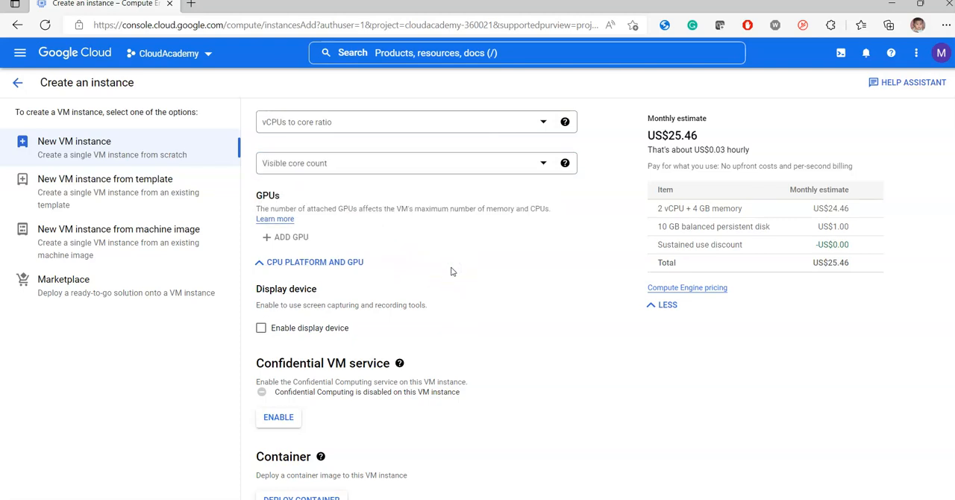
{"action": "scroll", "scroll_direction": "down", "scroll_amount": 3}
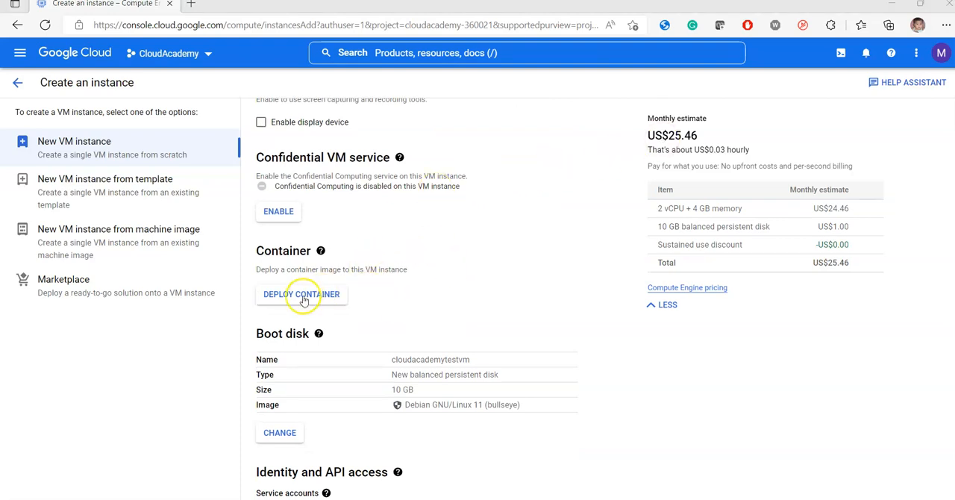
{"action": "mouse_move", "coordinate": [314, 242]}
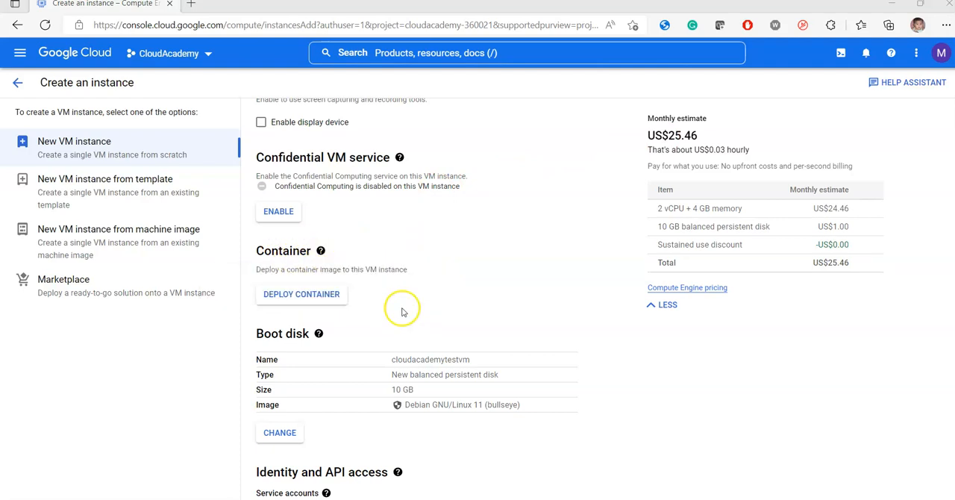
{"action": "scroll", "scroll_direction": "down", "scroll_amount": 3}
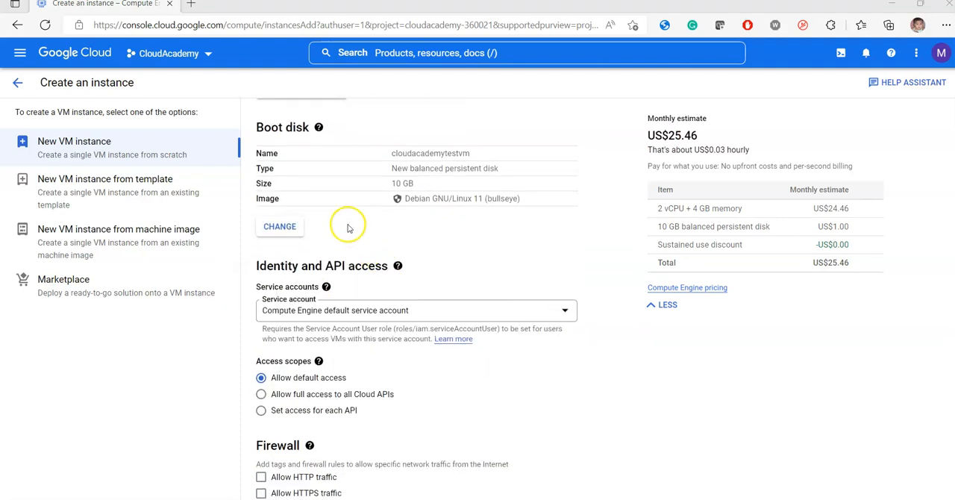
{"action": "mouse_move", "coordinate": [304, 237]}
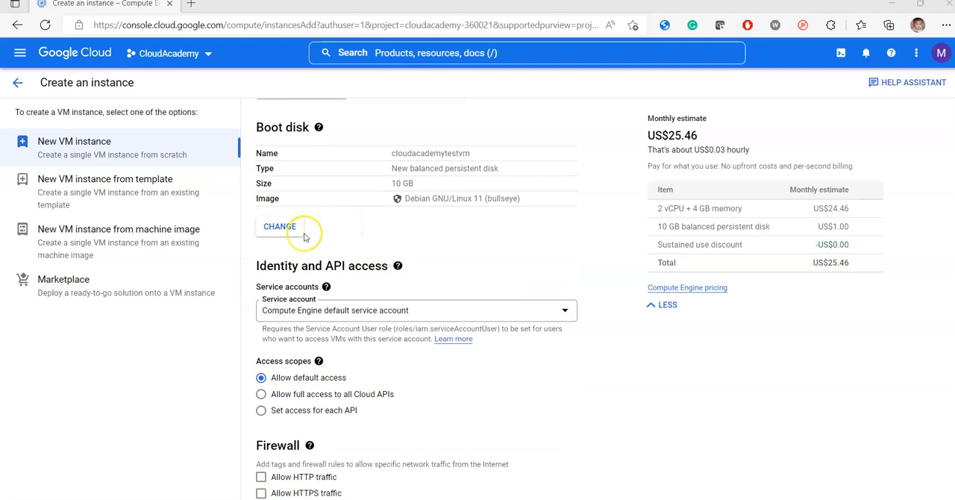
{"action": "mouse_move", "coordinate": [400, 200]}
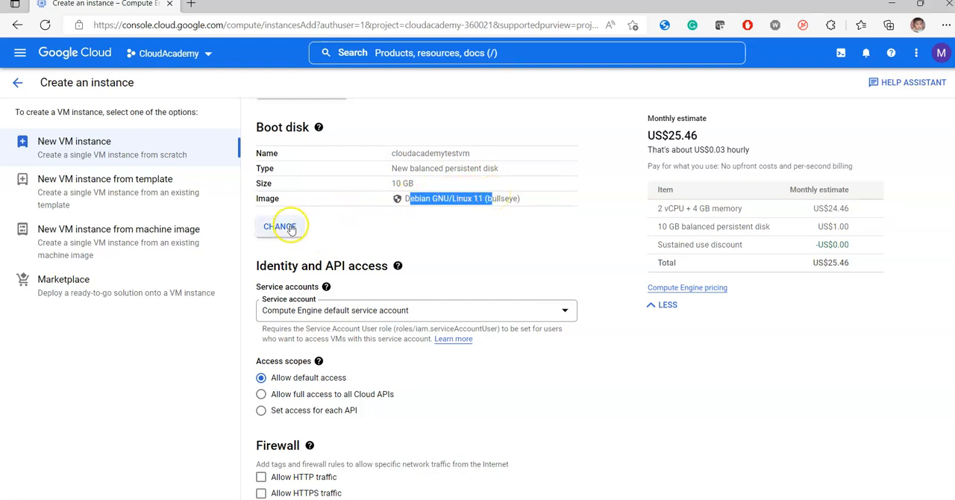
Choose Windows Server as the boot disk OS and browse to the 2019 Datacenter version
{"action": "left_click", "coordinate": [280, 226]}
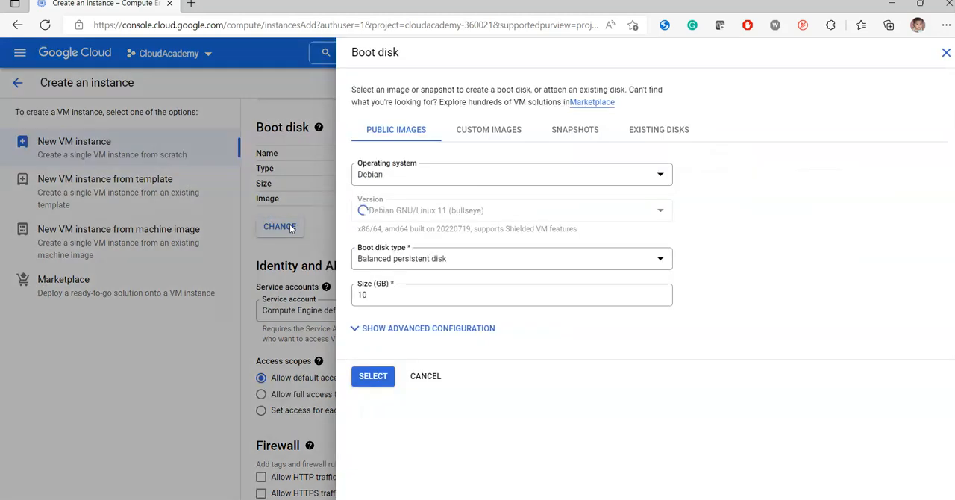
{"action": "left_click", "coordinate": [510, 173]}
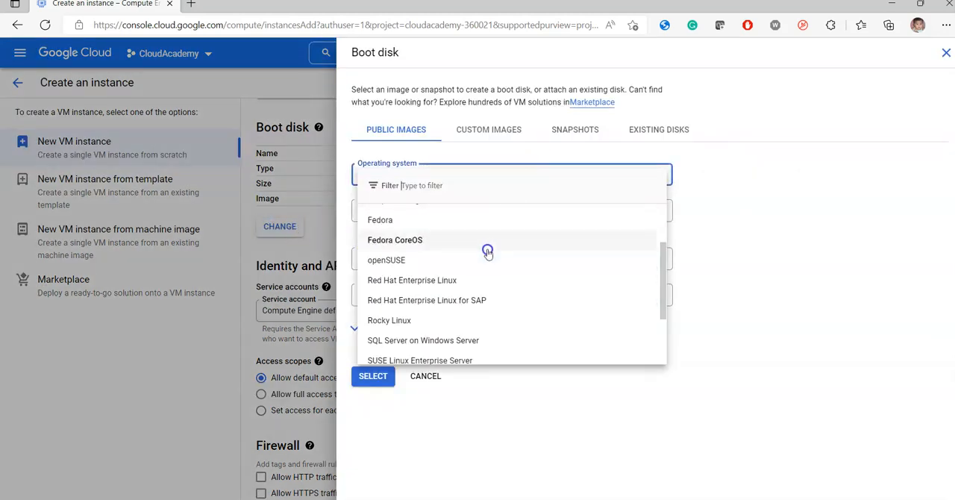
{"action": "scroll", "scroll_direction": "down", "scroll_amount": 3}
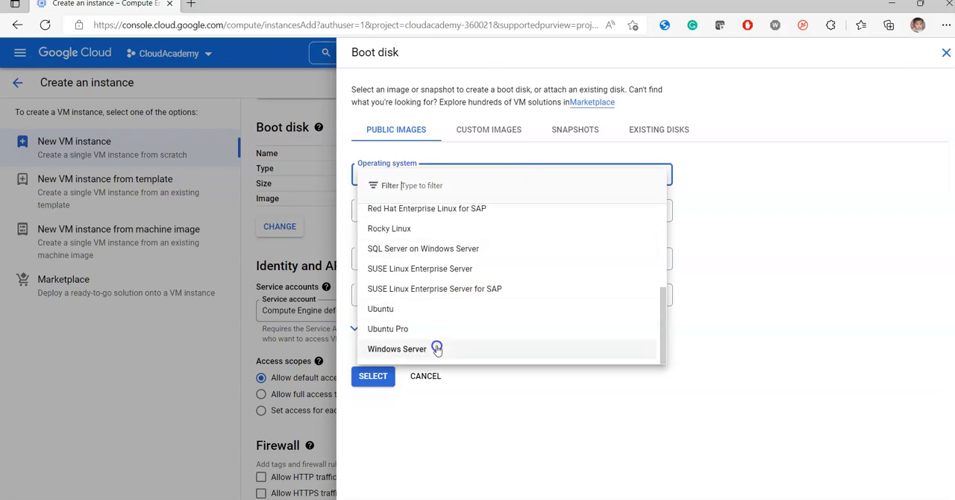
{"action": "left_click", "coordinate": [397, 349]}
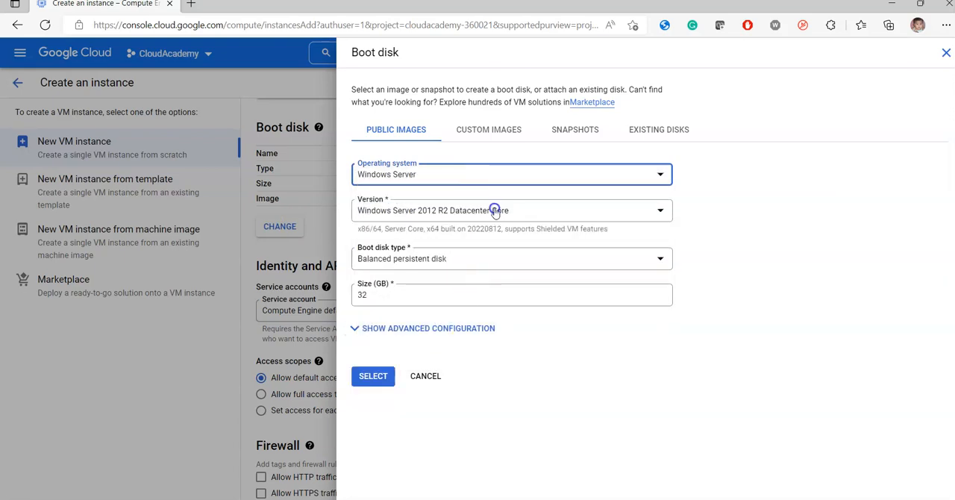
{"action": "left_click", "coordinate": [510, 209]}
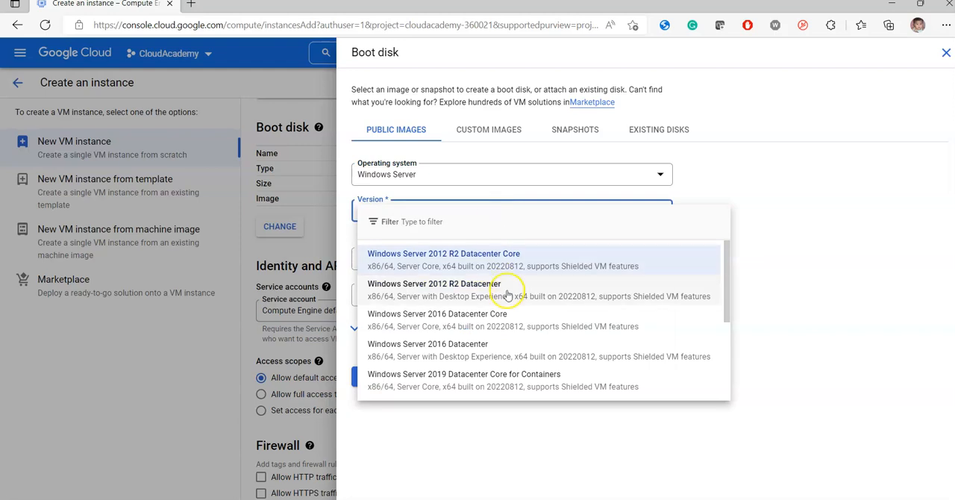
{"action": "mouse_move", "coordinate": [474, 373]}
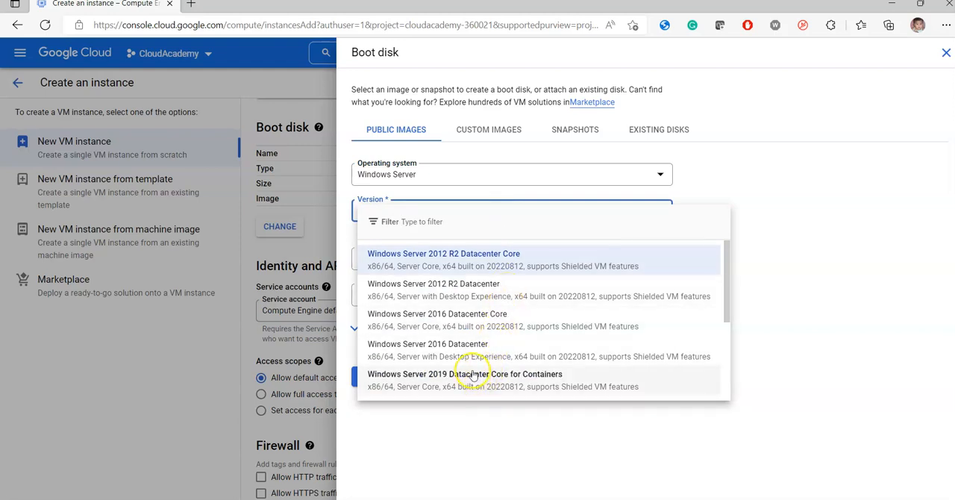
{"action": "scroll", "scroll_direction": "down", "scroll_amount": 3}
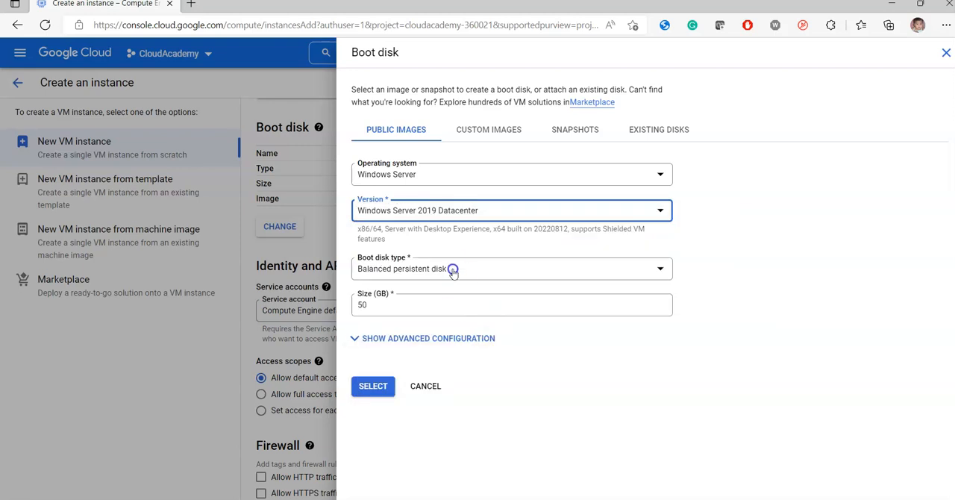
{"action": "left_click", "coordinate": [512, 269]}
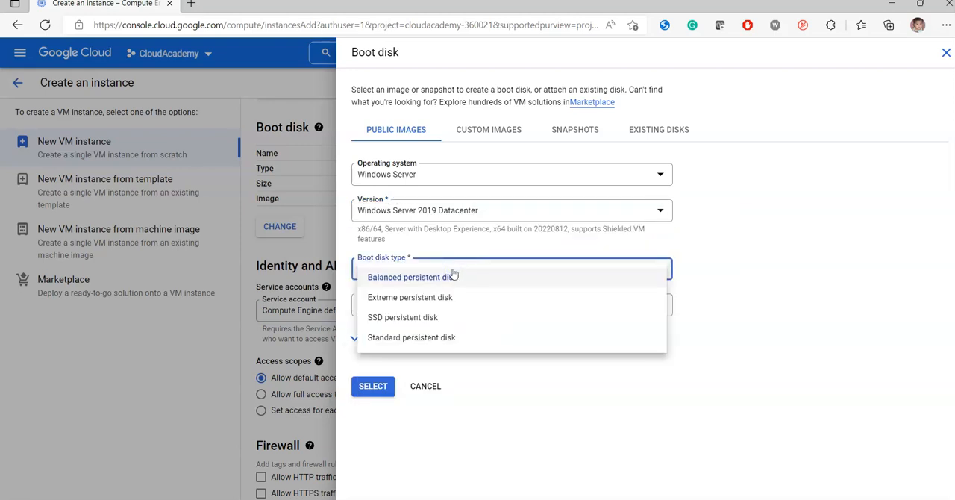
{"action": "mouse_move", "coordinate": [454, 301]}
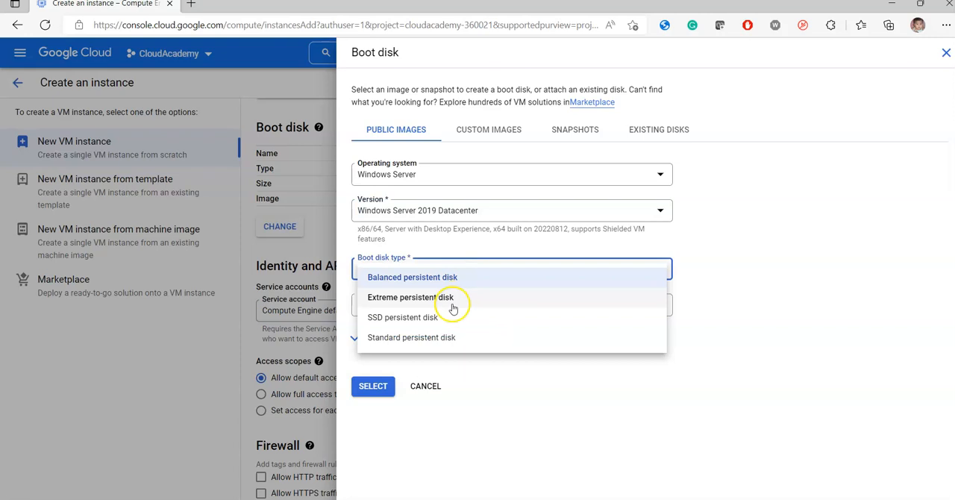
{"action": "mouse_move", "coordinate": [452, 317]}
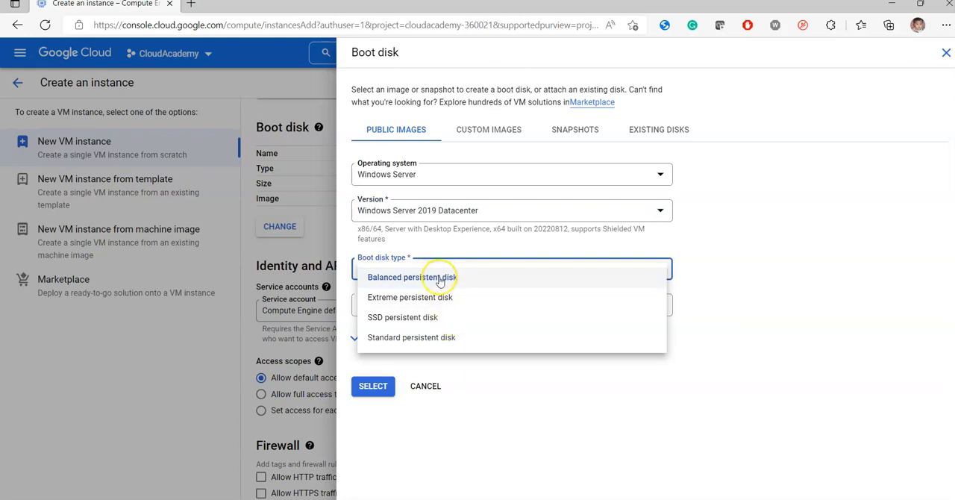
{"action": "left_click", "coordinate": [412, 278]}
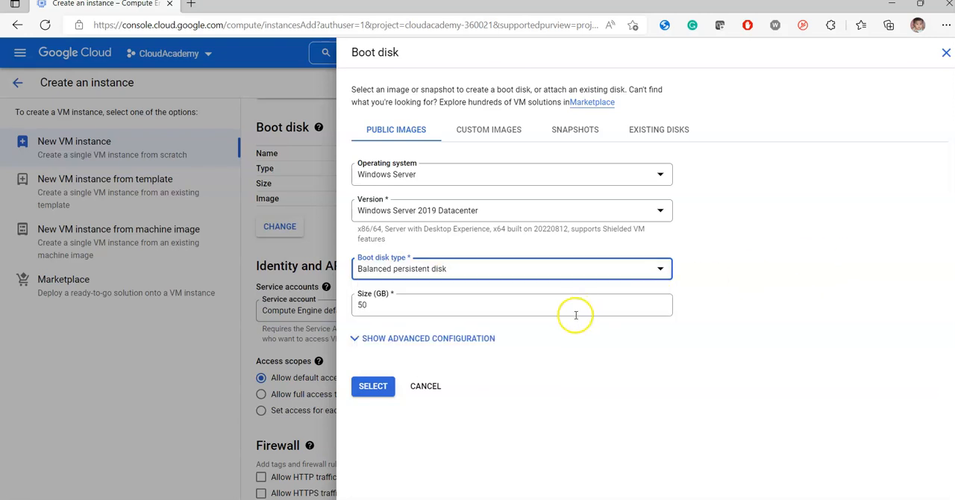
{"action": "left_click", "coordinate": [510, 304]}
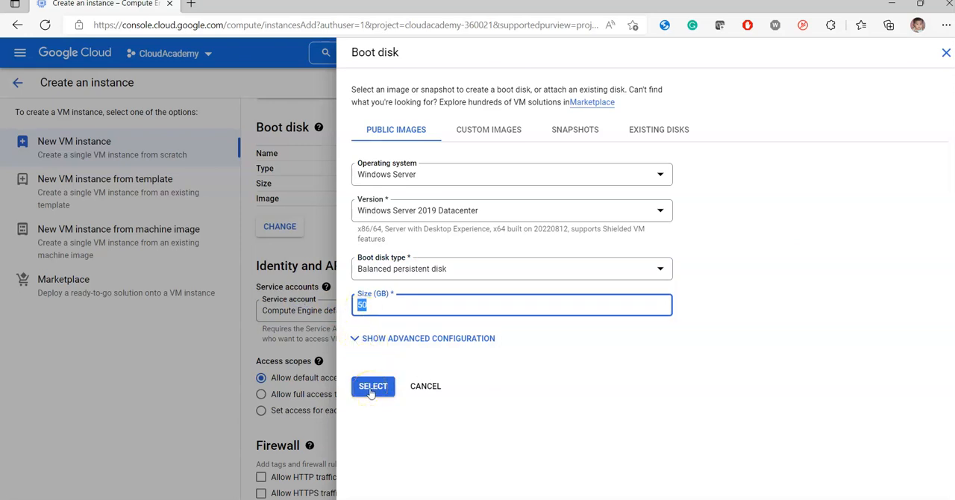
Confirm the Windows Server 2019 50 GB boot disk and keep the Compute Engine default service account
{"action": "left_click", "coordinate": [373, 385]}
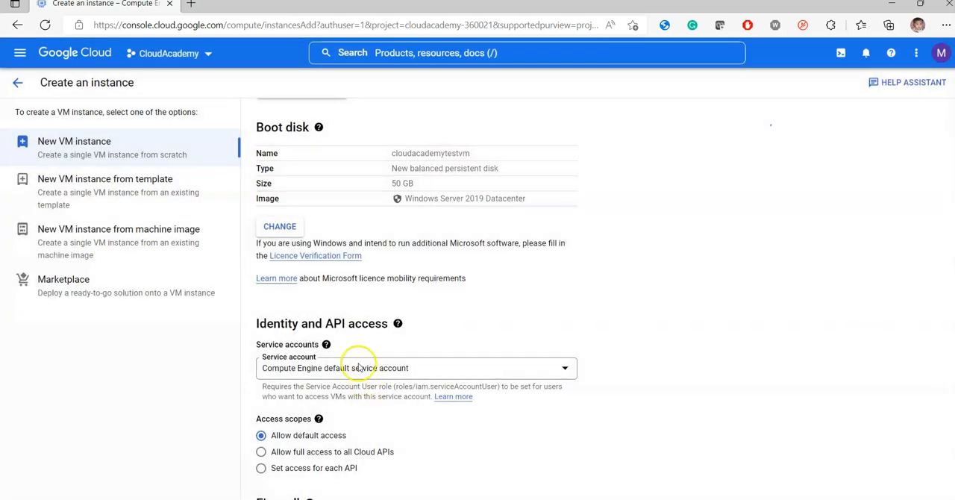
{"action": "scroll", "scroll_direction": "down", "scroll_amount": 3}
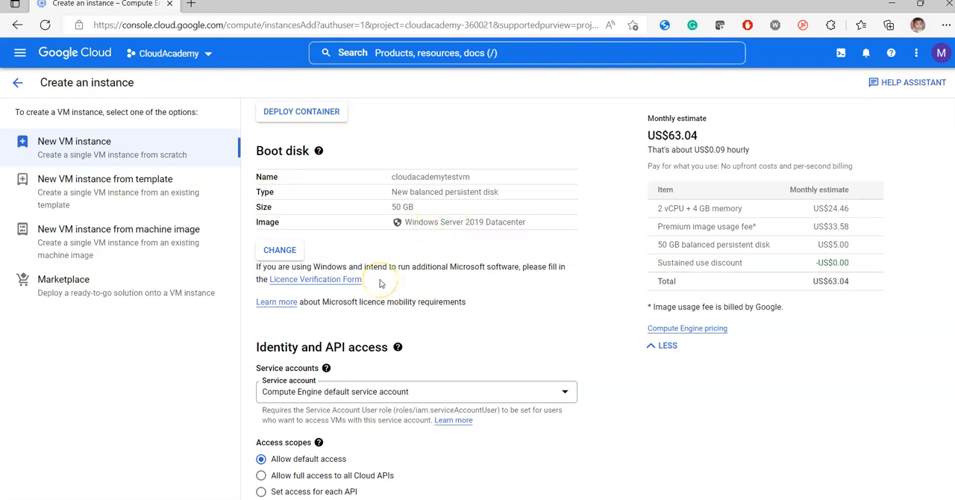
{"action": "scroll", "scroll_direction": "down", "scroll_amount": 3}
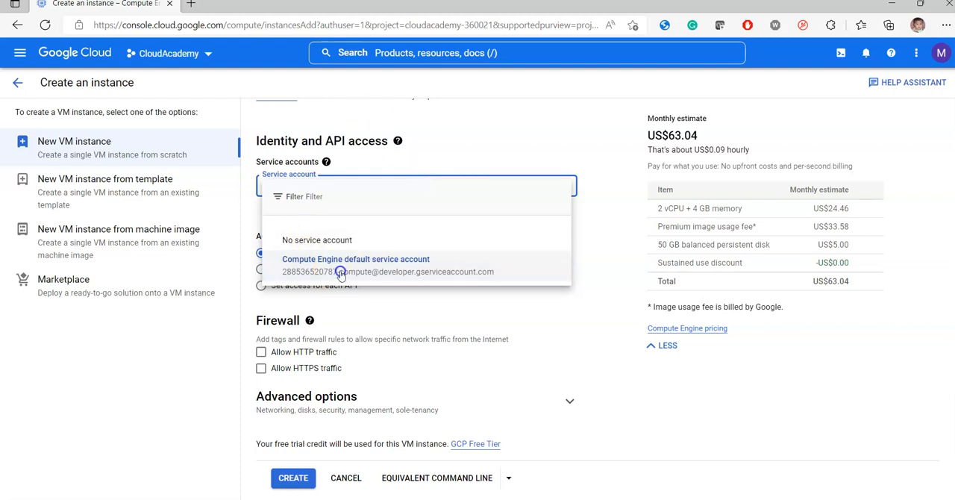
{"action": "left_click", "coordinate": [355, 266]}
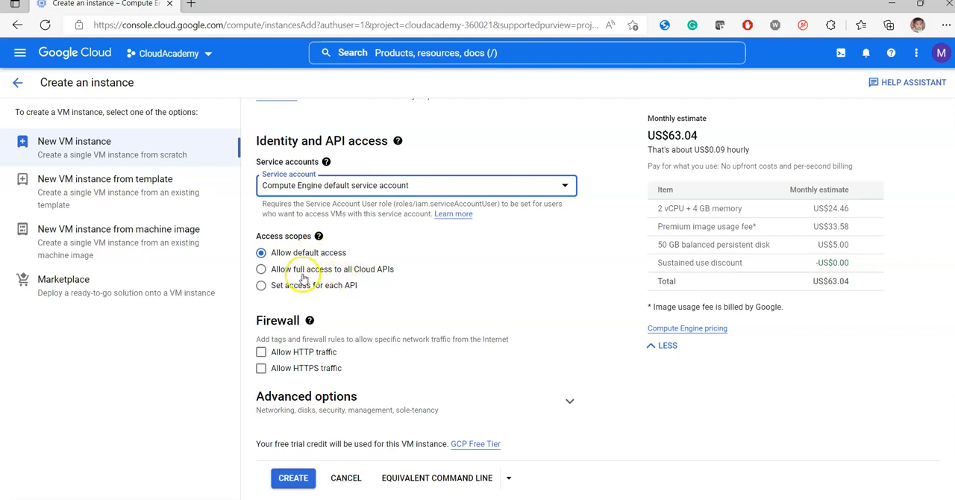
{"action": "mouse_move", "coordinate": [317, 291]}
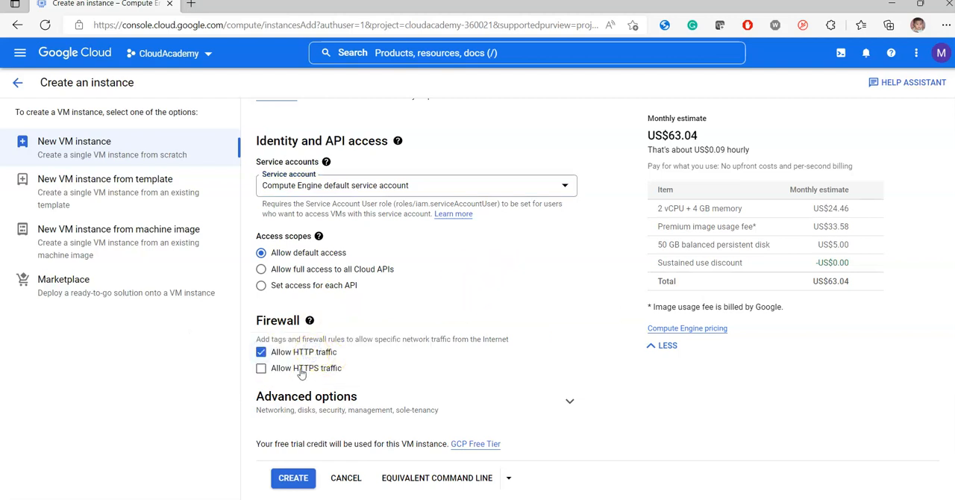
Allow HTTP and HTTPS firewall traffic and expand the advanced VM options
{"action": "left_click", "coordinate": [261, 367]}
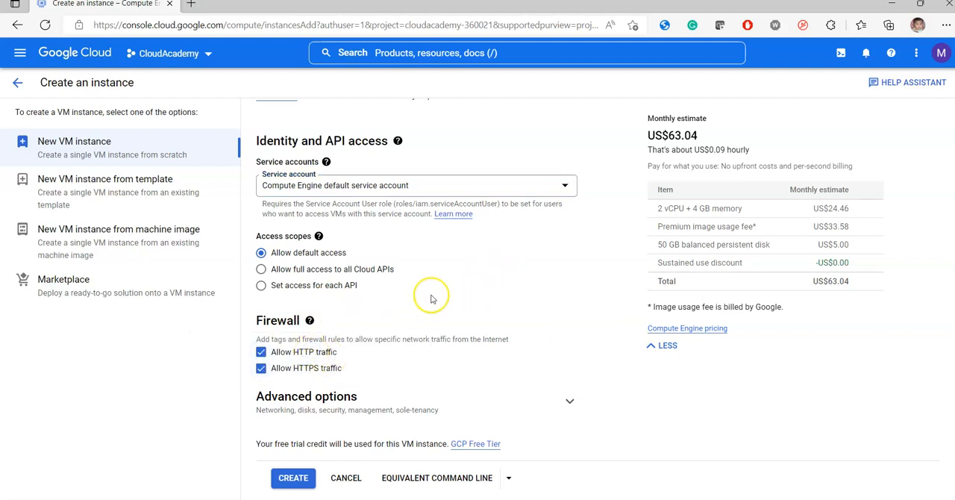
{"action": "mouse_move", "coordinate": [429, 298]}
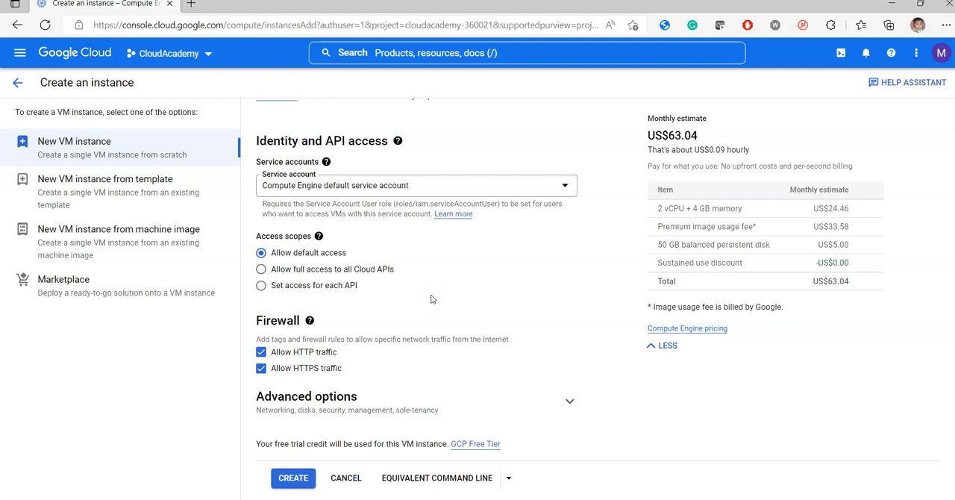
{"action": "mouse_move", "coordinate": [515, 367]}
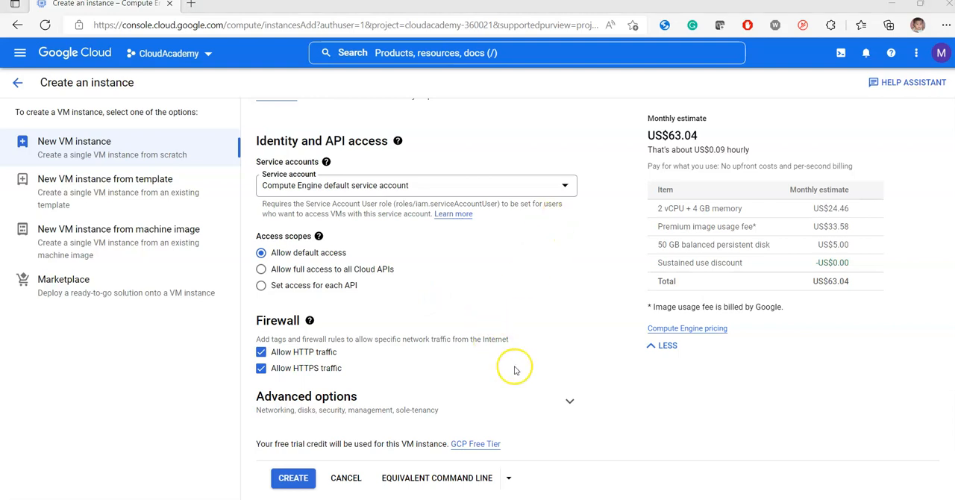
{"action": "left_click", "coordinate": [569, 401]}
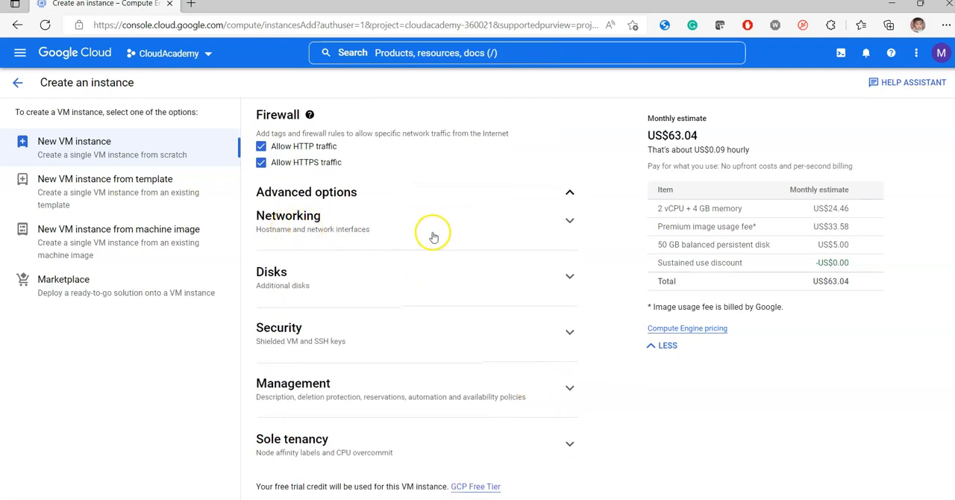
{"action": "mouse_move", "coordinate": [465, 235]}
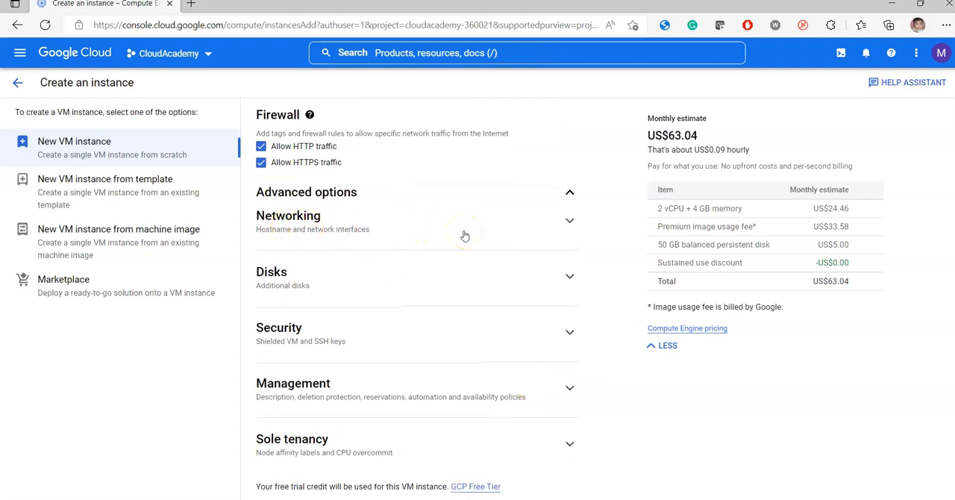
Submit creation of the Windows Server VM with the chosen settings
{"action": "scroll", "scroll_direction": "down", "scroll_amount": 3}
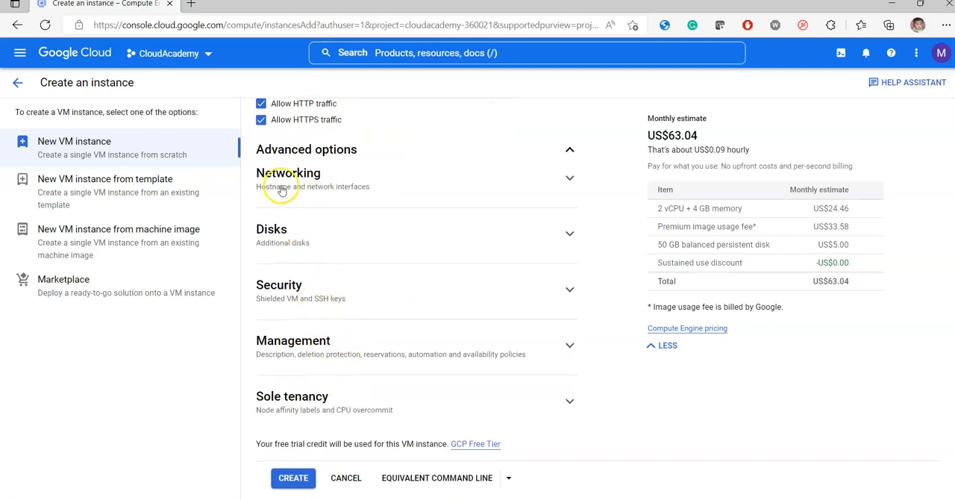
{"action": "mouse_move", "coordinate": [367, 290]}
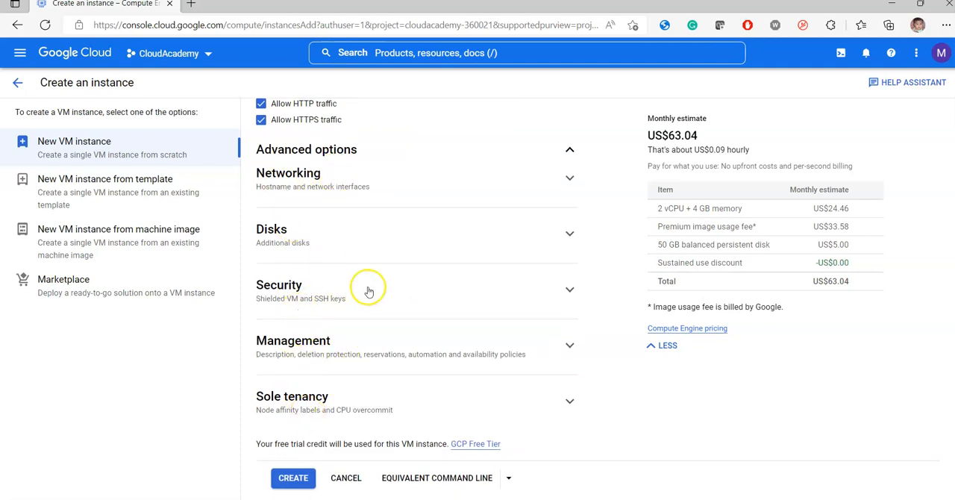
{"action": "mouse_move", "coordinate": [369, 291]}
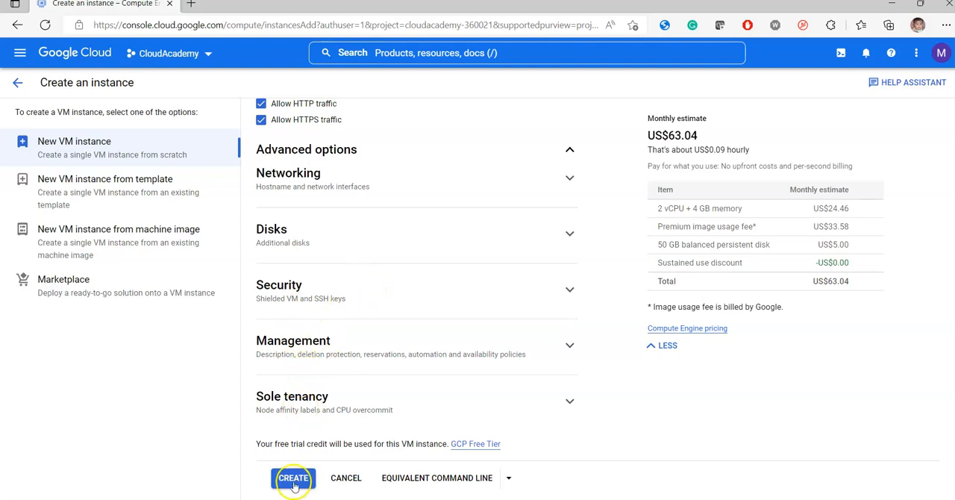
{"action": "left_click", "coordinate": [292, 477]}
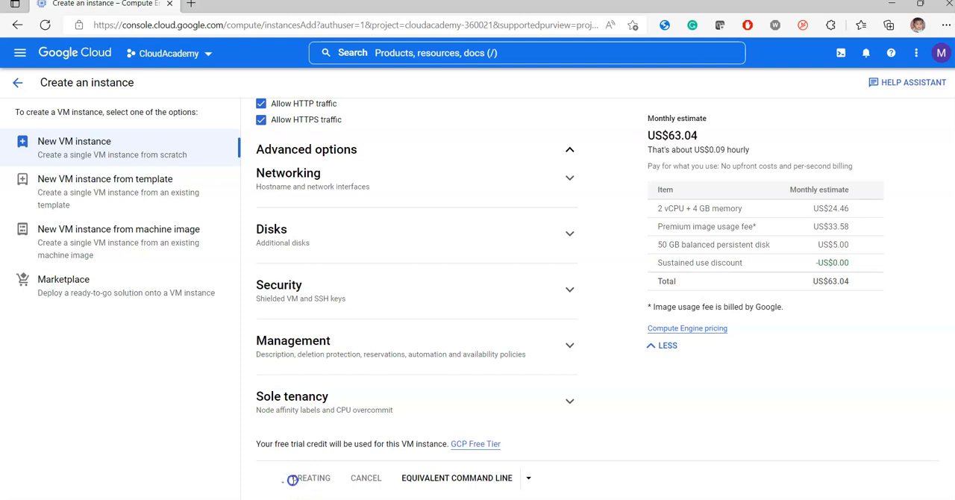
Show the RDP connection options for the running cloudacademytestvm instance
{"action": "left_click", "coordinate": [310, 477]}
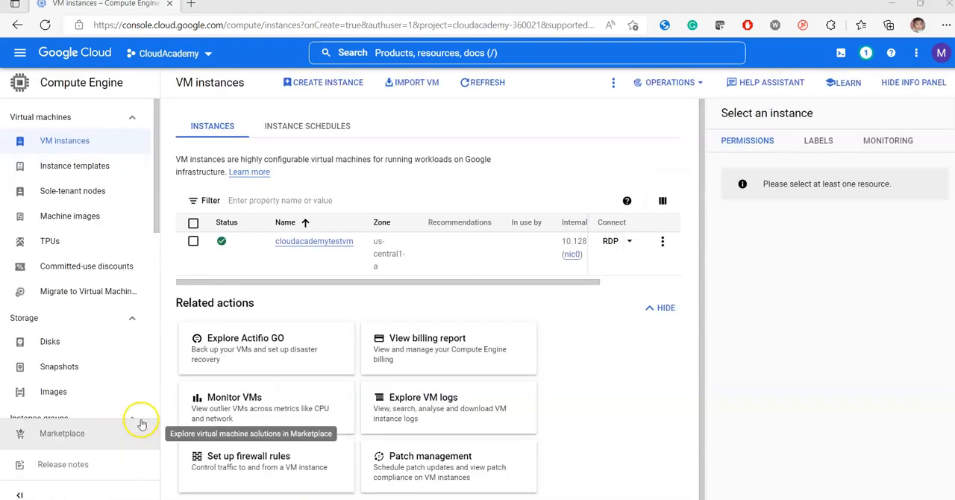
{"action": "mouse_move", "coordinate": [320, 251]}
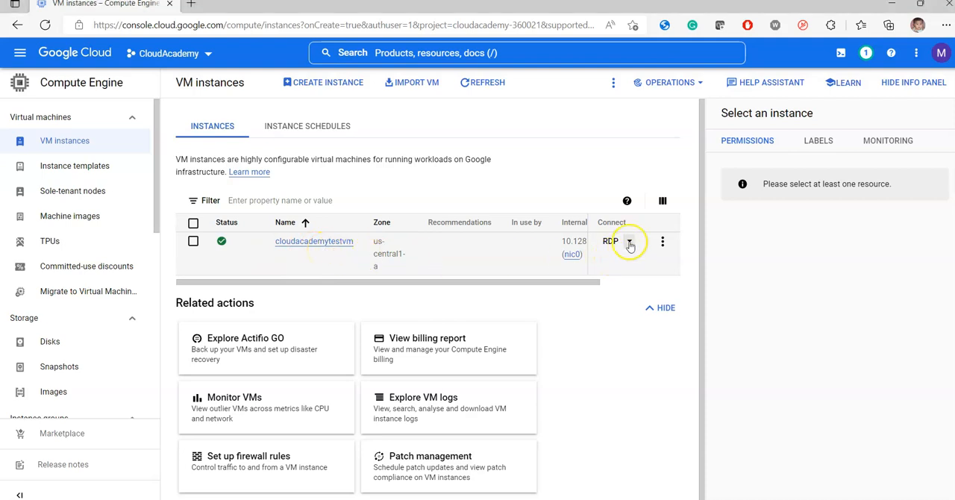
{"action": "left_click", "coordinate": [629, 242]}
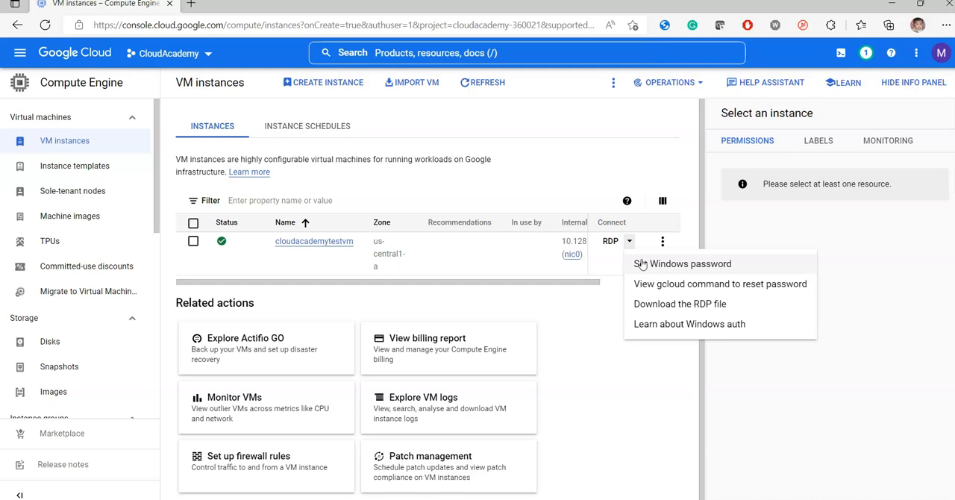
{"action": "mouse_move", "coordinate": [577, 281]}
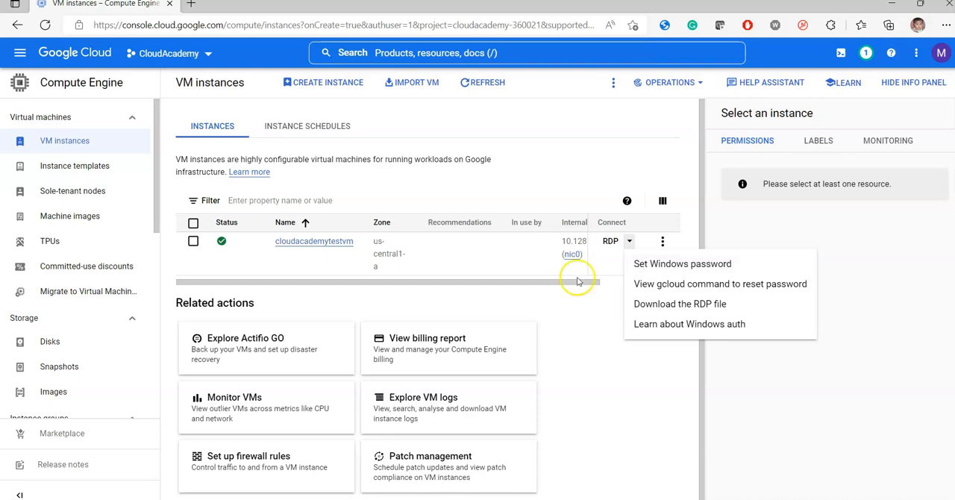